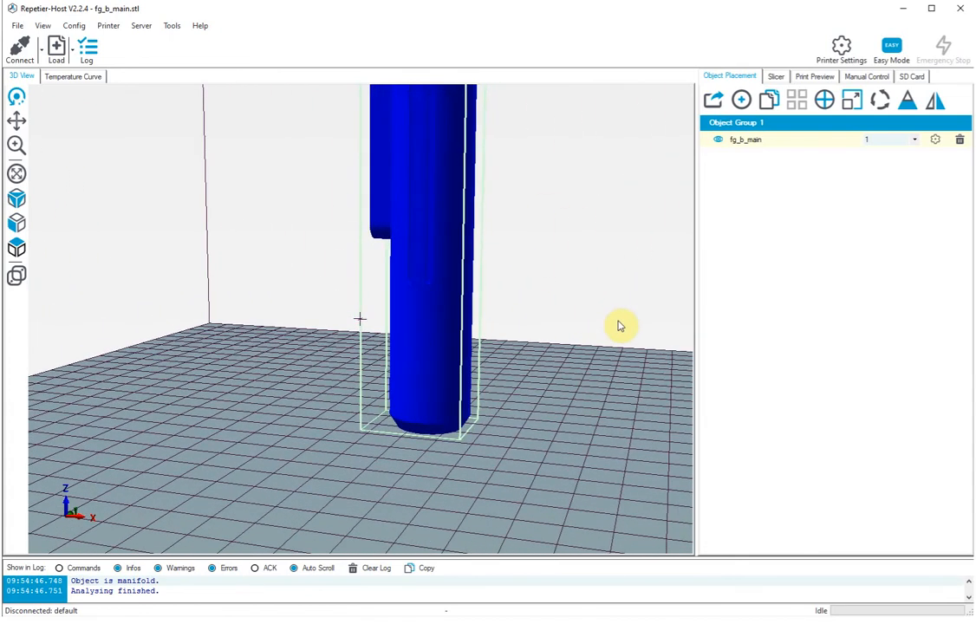
# Step: Open CuraEngine's Structures settings and scroll to the support, skirt/brim and raft options
pyautogui.moveTo(620, 325); pyautogui.dragTo(576, 302)
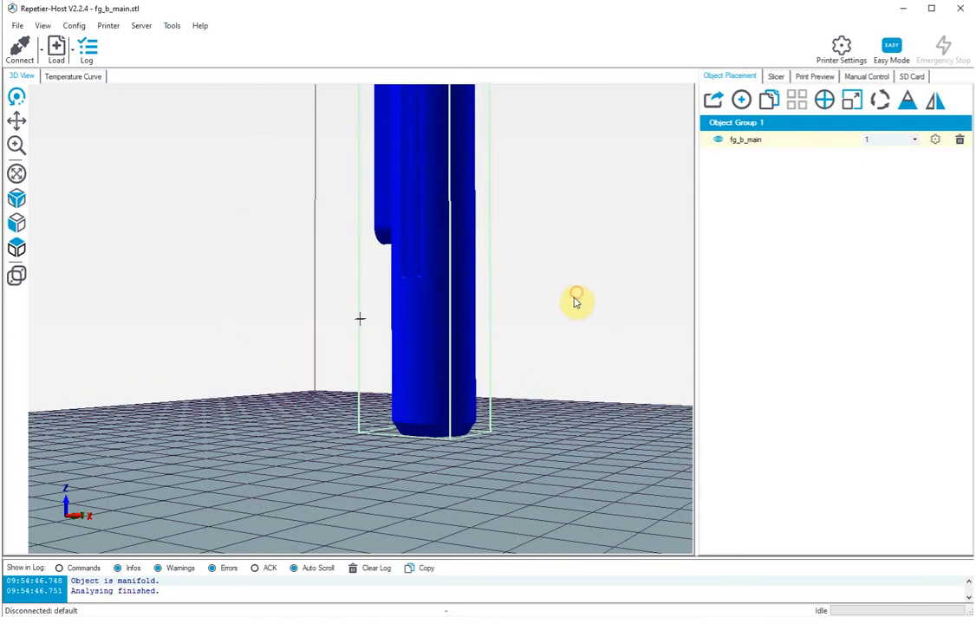
pyautogui.moveTo(552, 304)
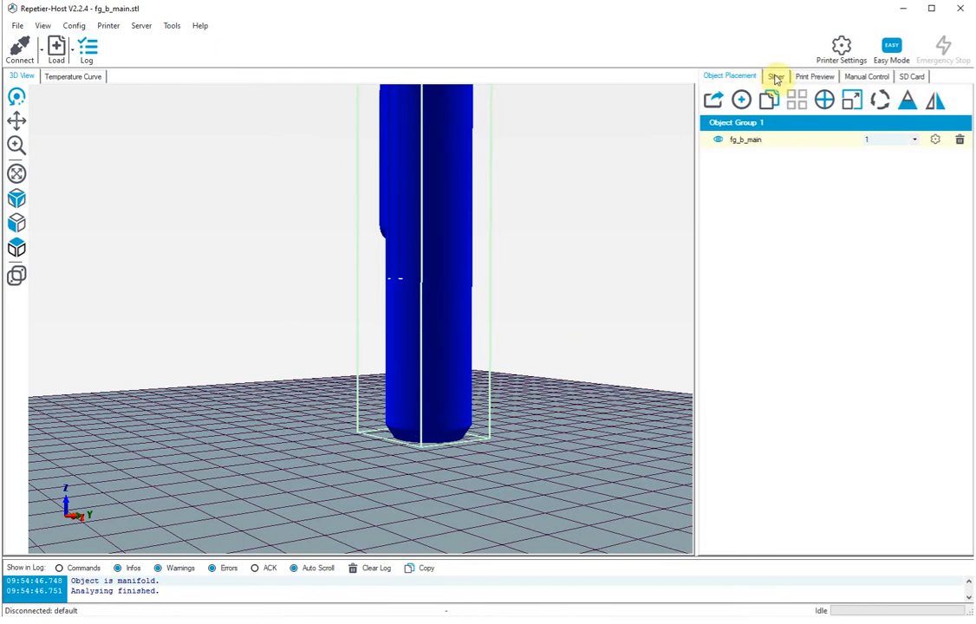
pyautogui.click(774, 77)
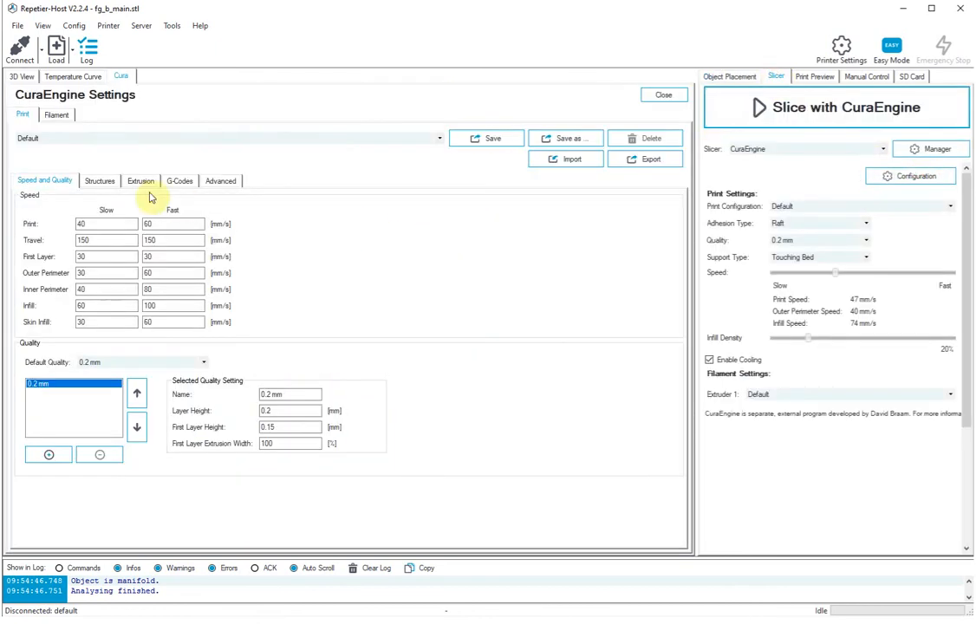
pyautogui.click(99, 180)
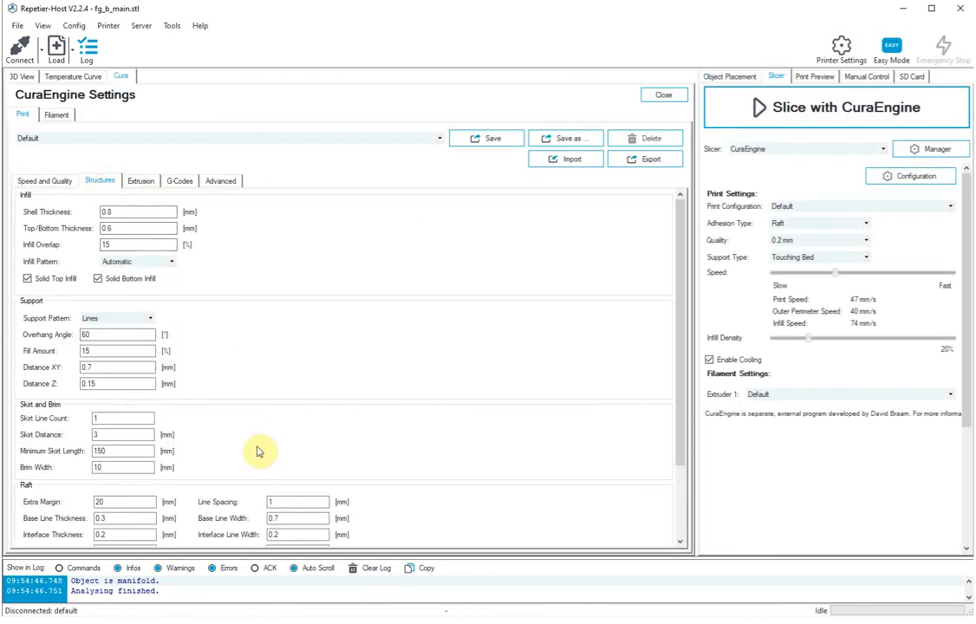
pyautogui.scroll(-3)
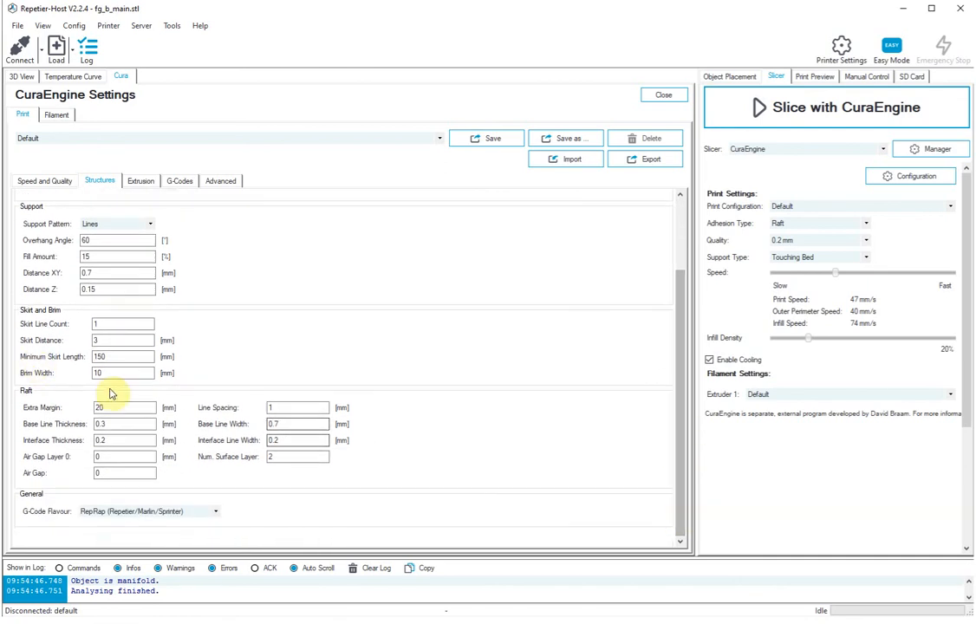
pyautogui.moveTo(184, 407)
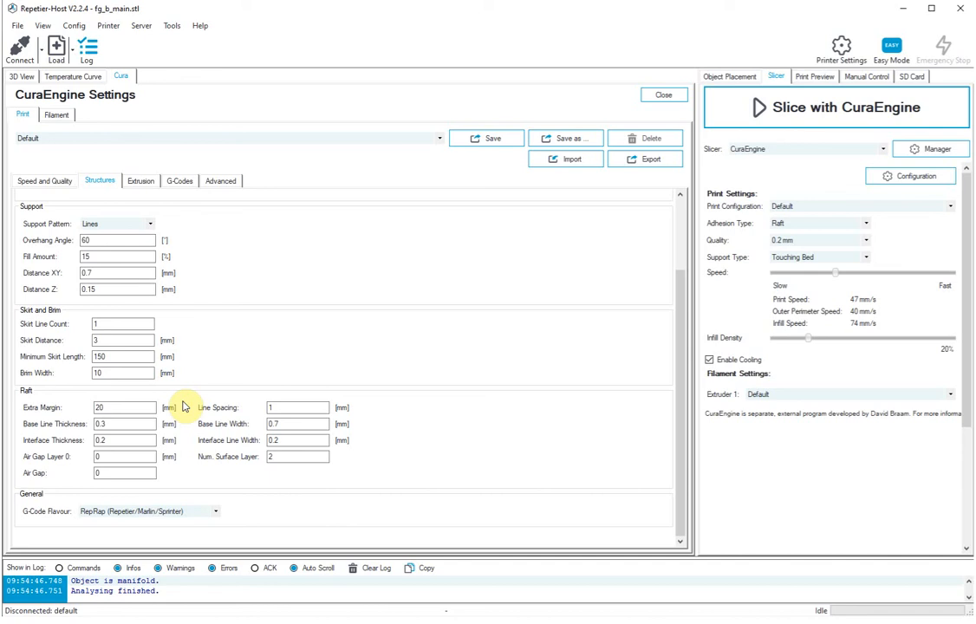
pyautogui.click(122, 408)
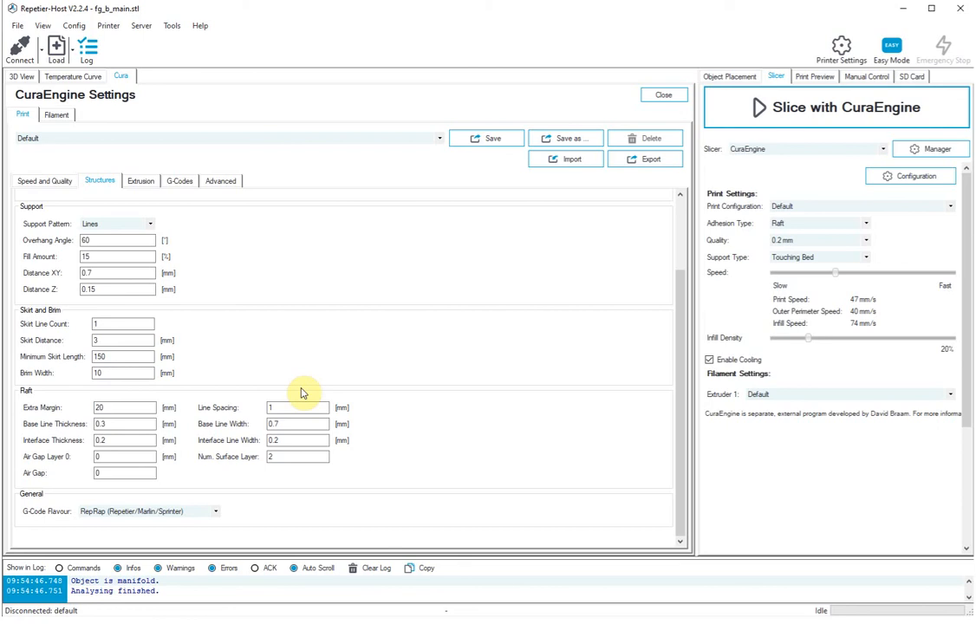
pyautogui.moveTo(245, 388)
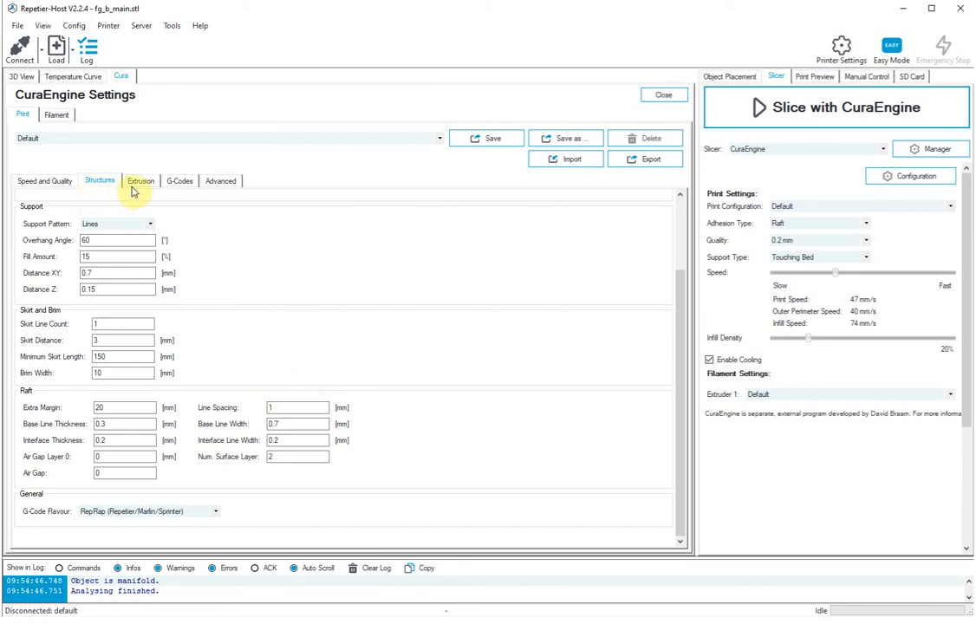
# Step: Review CuraEngine's G-Codes and Extrusion settings, ending on Speed and Quality
pyautogui.click(180, 180)
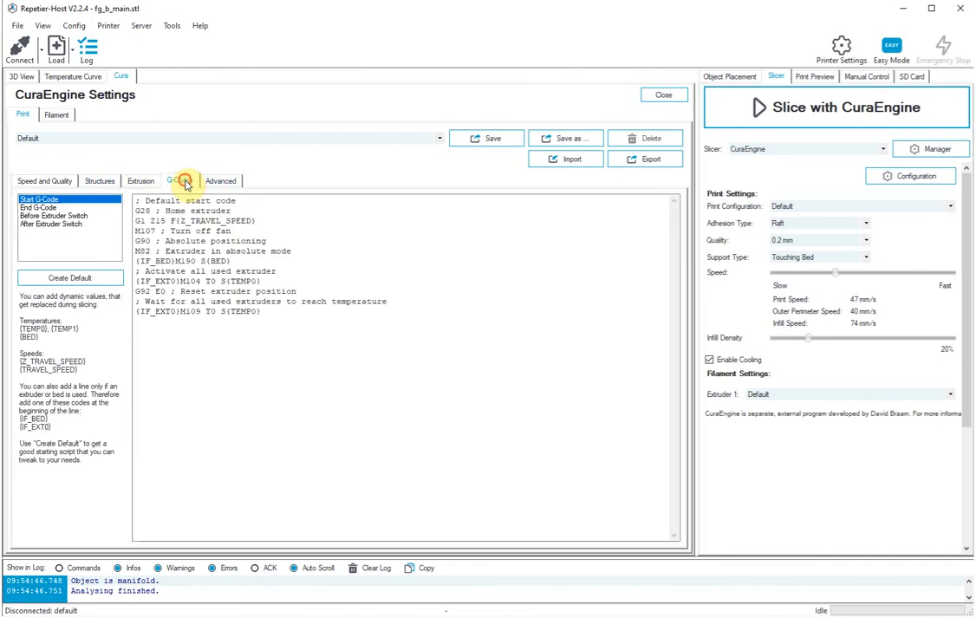
pyautogui.click(140, 180)
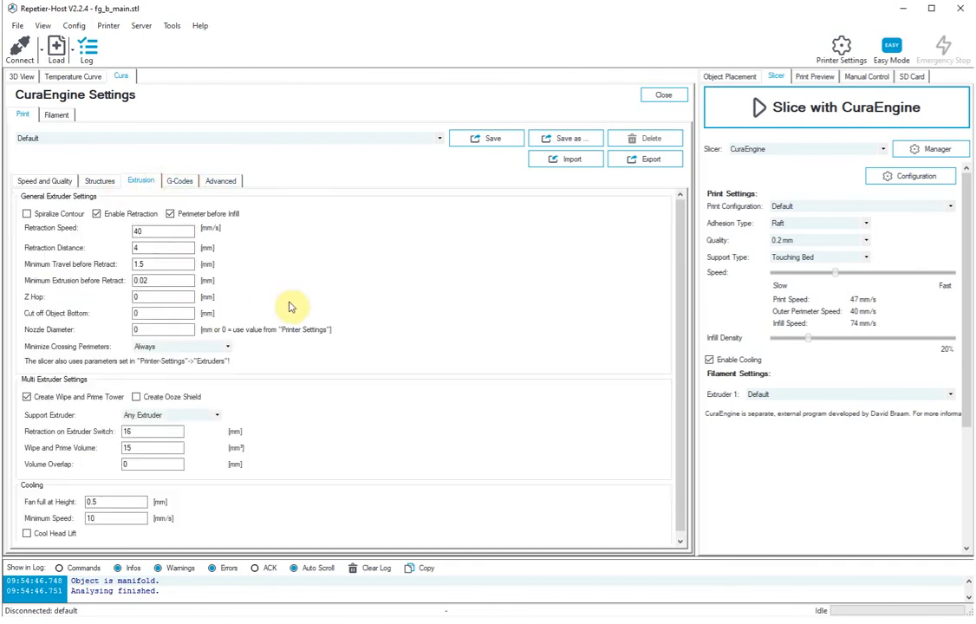
pyautogui.click(45, 180)
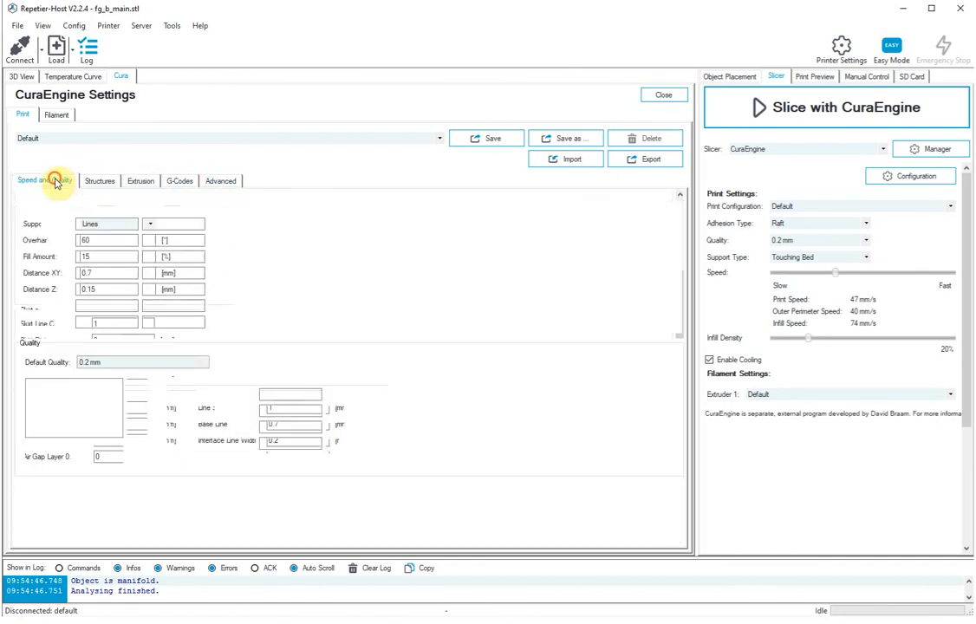
pyautogui.click(44, 181)
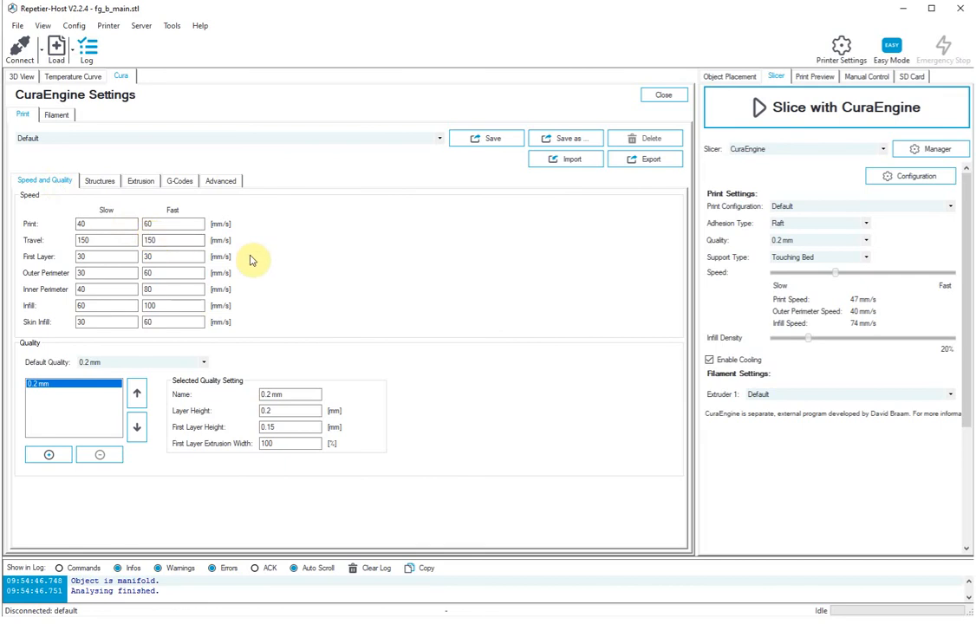
pyautogui.moveTo(254, 262)
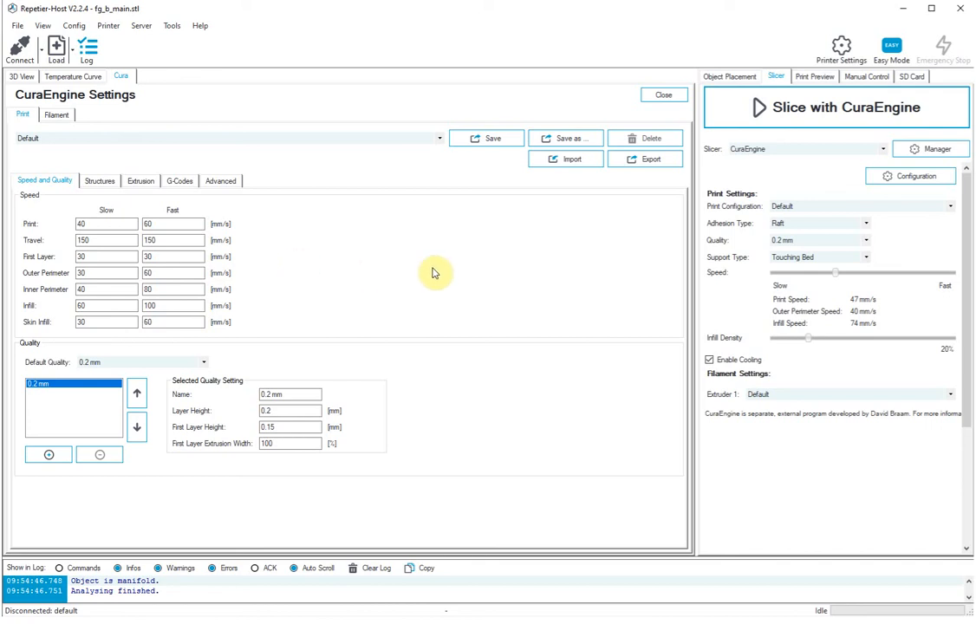
pyautogui.moveTo(438, 265)
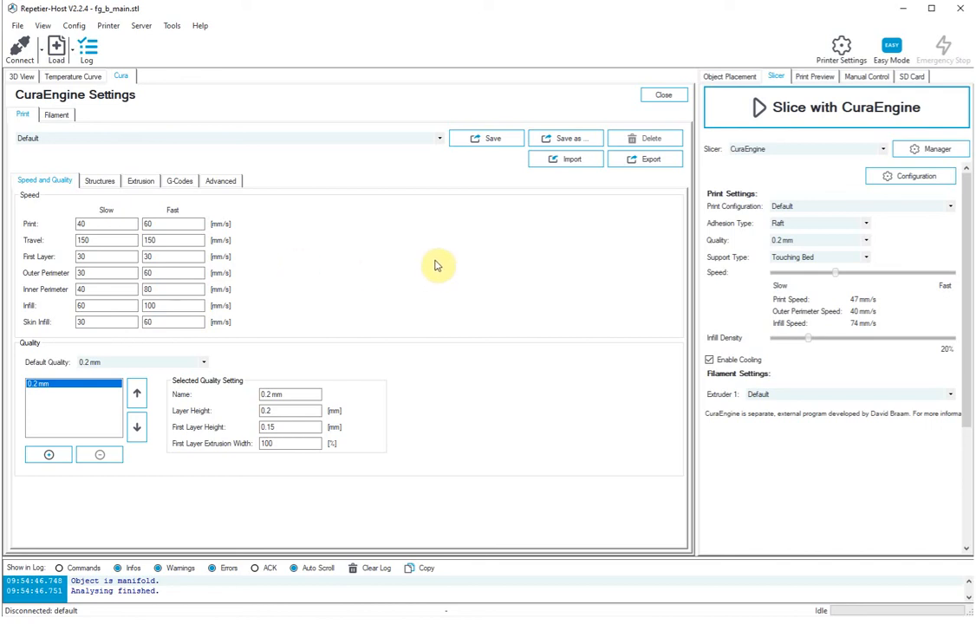
pyautogui.moveTo(117, 107)
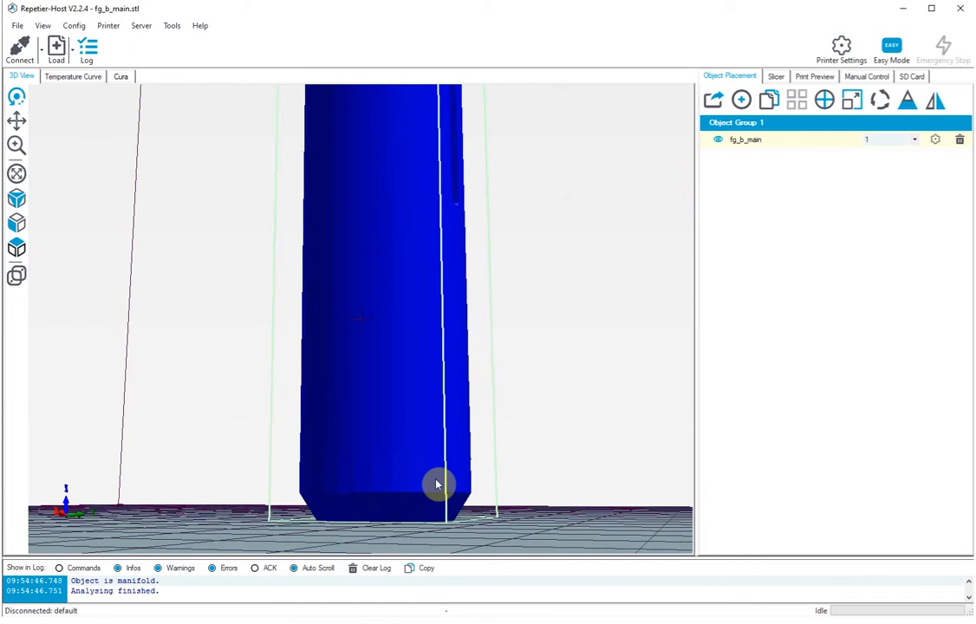
pyautogui.moveTo(438, 483); pyautogui.dragTo(522, 525)
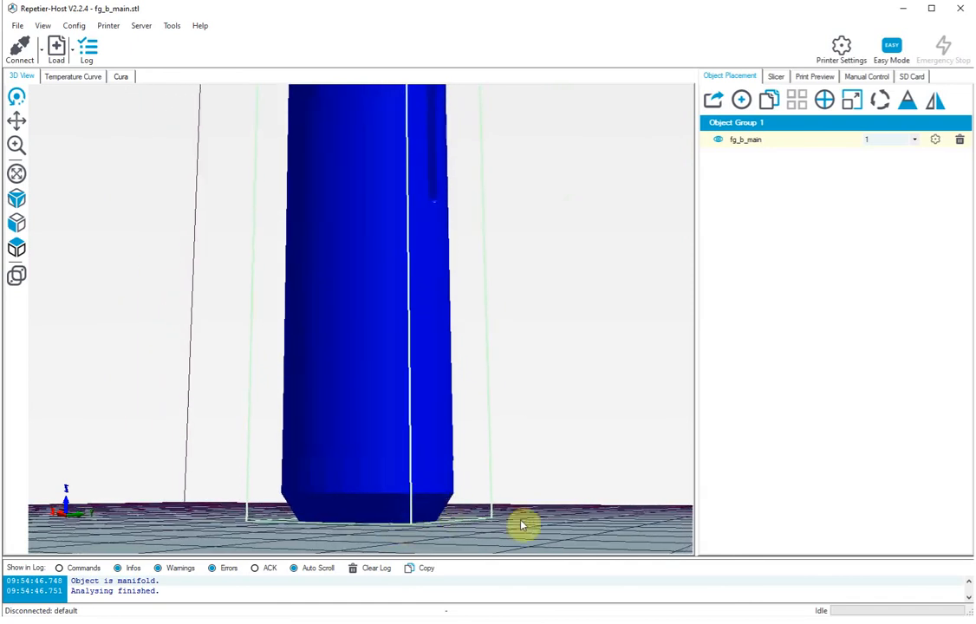
pyautogui.moveTo(520, 524); pyautogui.dragTo(493, 383)
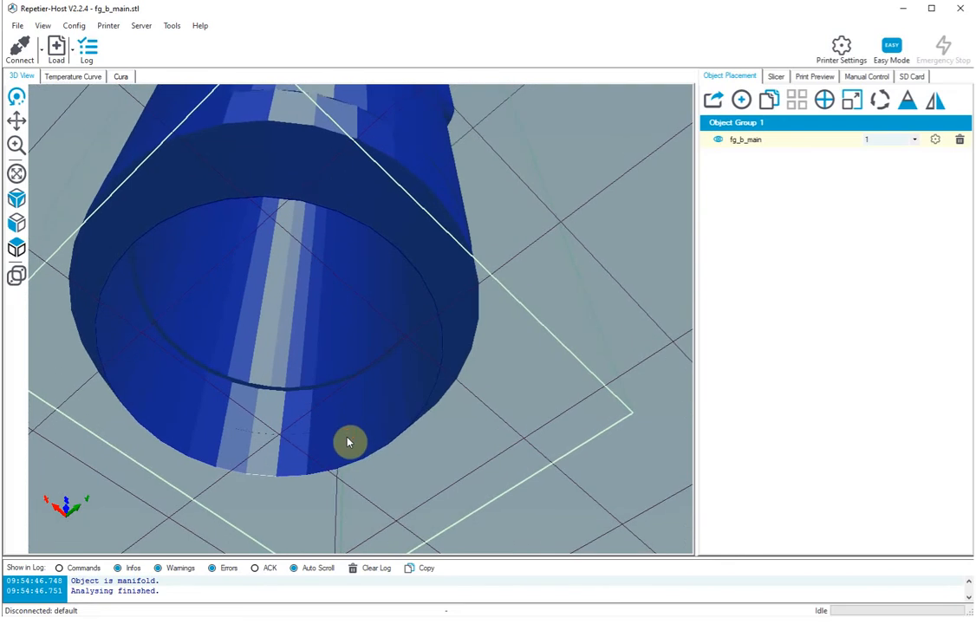
pyautogui.moveTo(350, 442); pyautogui.dragTo(416, 483)
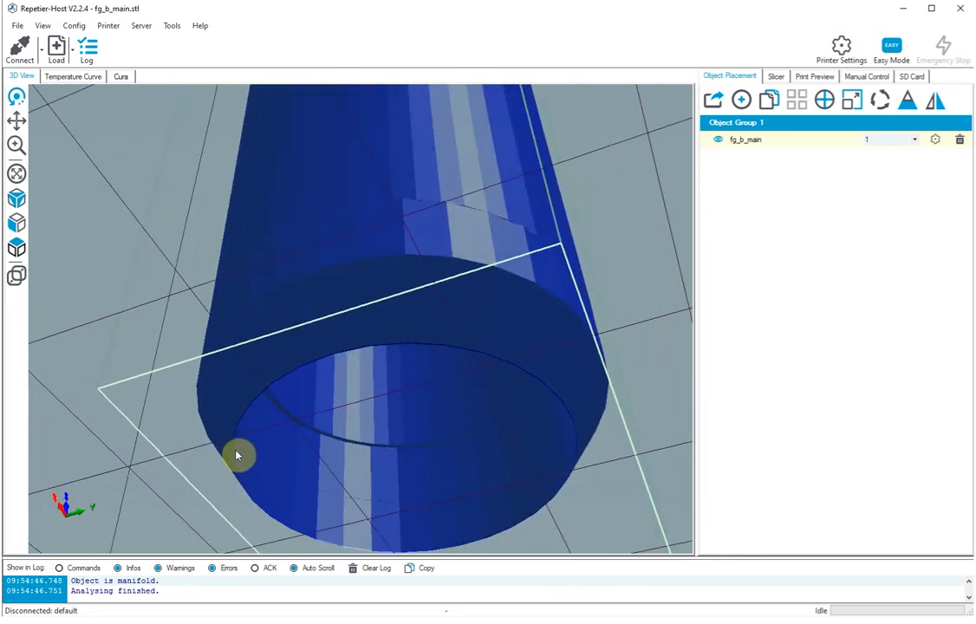
pyautogui.moveTo(236, 454); pyautogui.dragTo(243, 464)
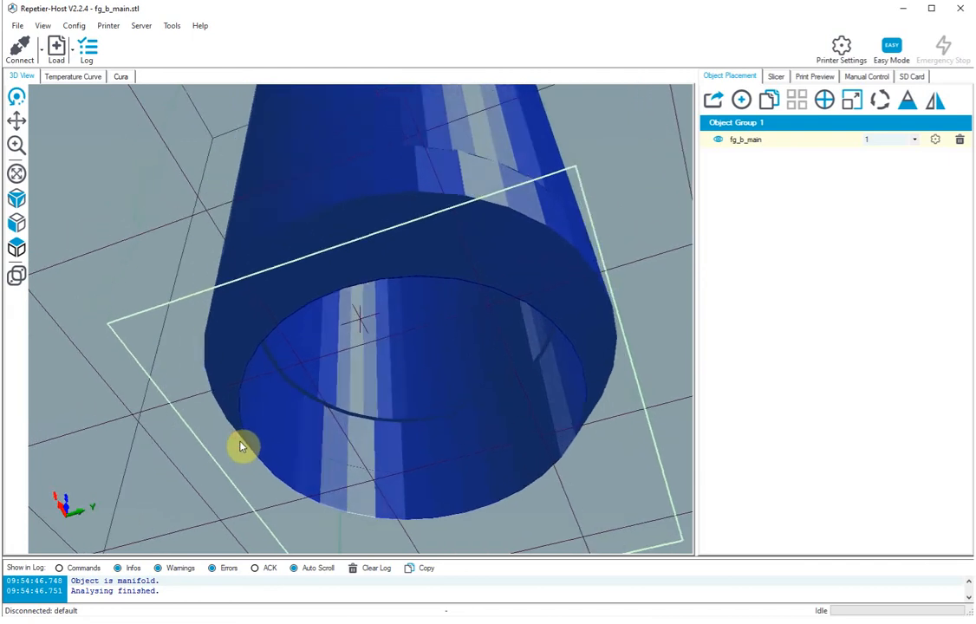
pyautogui.moveTo(243, 445); pyautogui.dragTo(299, 436)
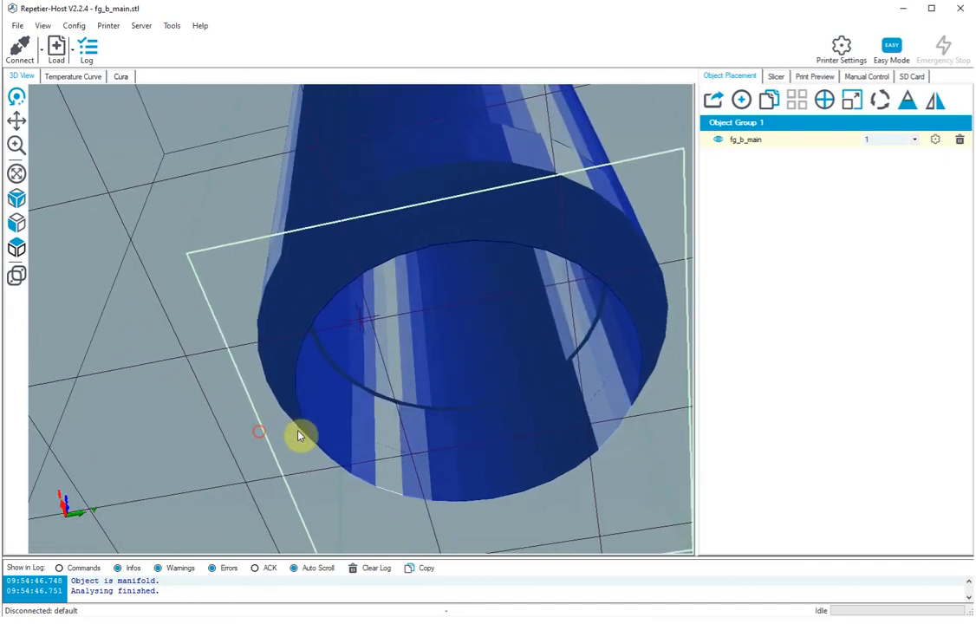
pyautogui.moveTo(299, 435); pyautogui.dragTo(265, 440)
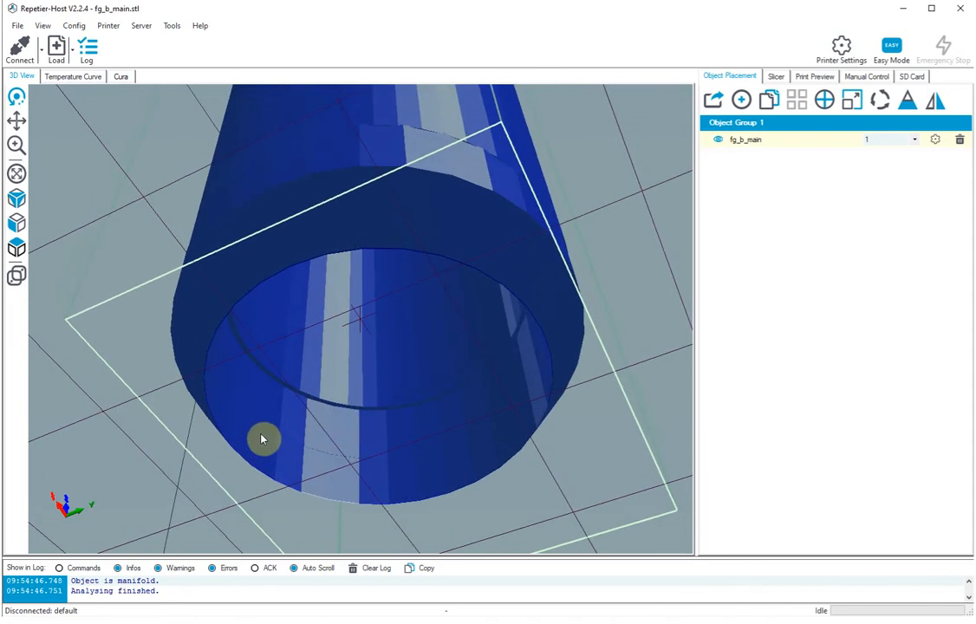
pyautogui.moveTo(263, 439); pyautogui.dragTo(314, 424)
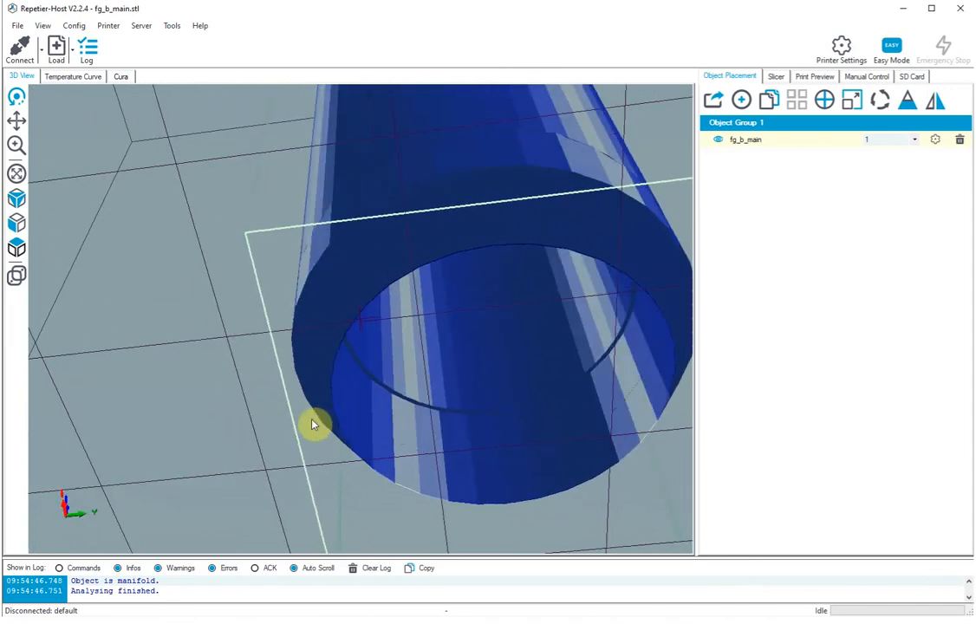
pyautogui.moveTo(315, 424); pyautogui.dragTo(260, 389)
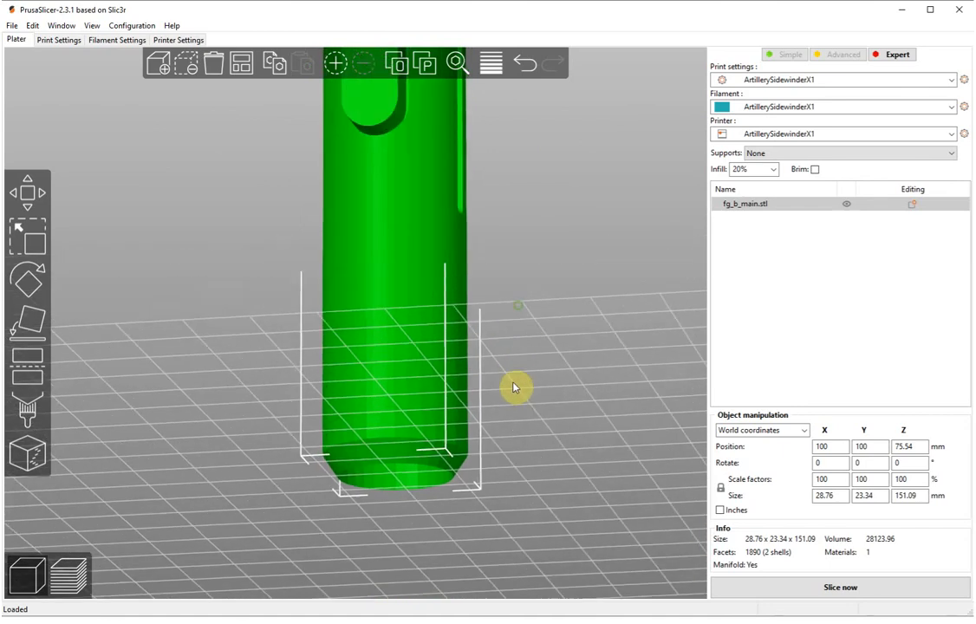
# Step: Slice fg_b_main, then orbit to inspect its base after the no-first-layer-extrusion error
pyautogui.click(839, 587)
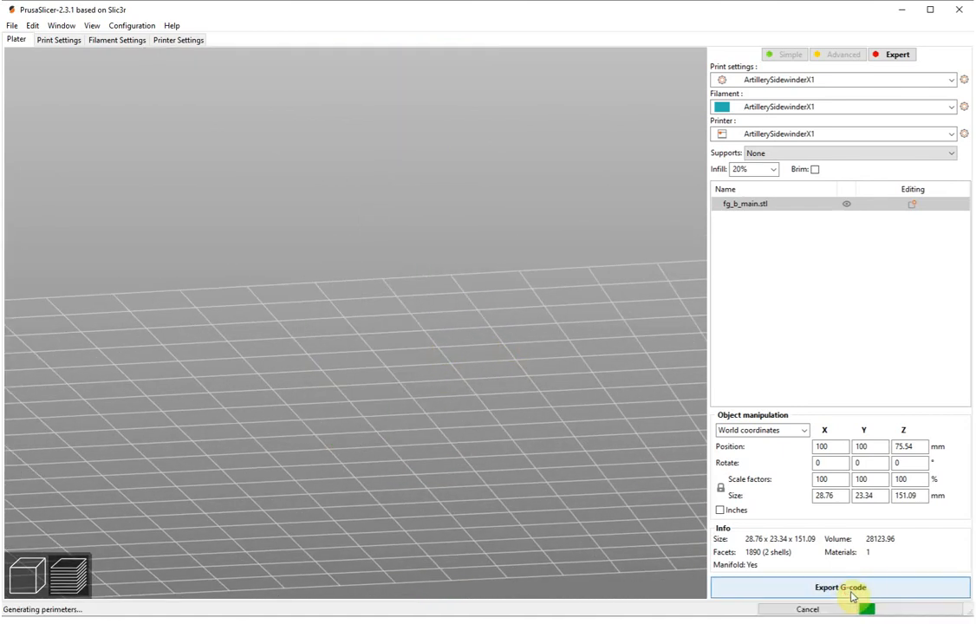
pyautogui.click(840, 586)
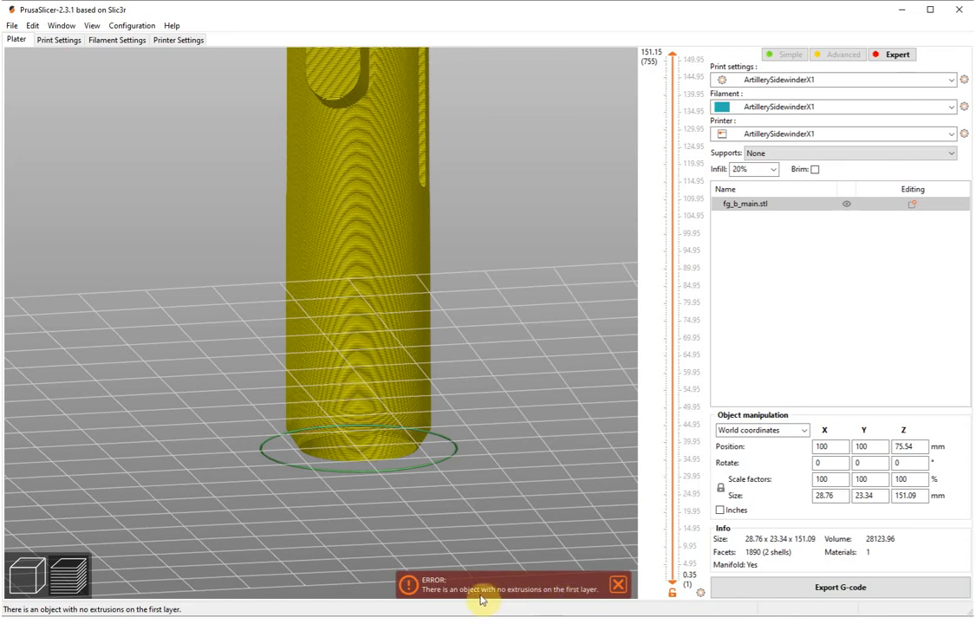
pyautogui.moveTo(546, 599)
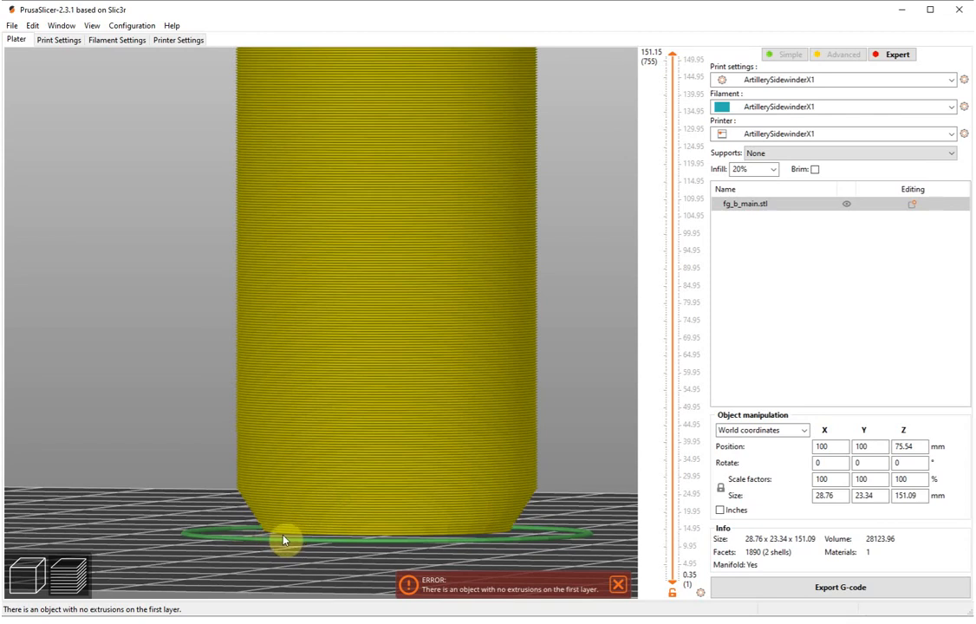
pyautogui.moveTo(286, 542); pyautogui.dragTo(277, 518)
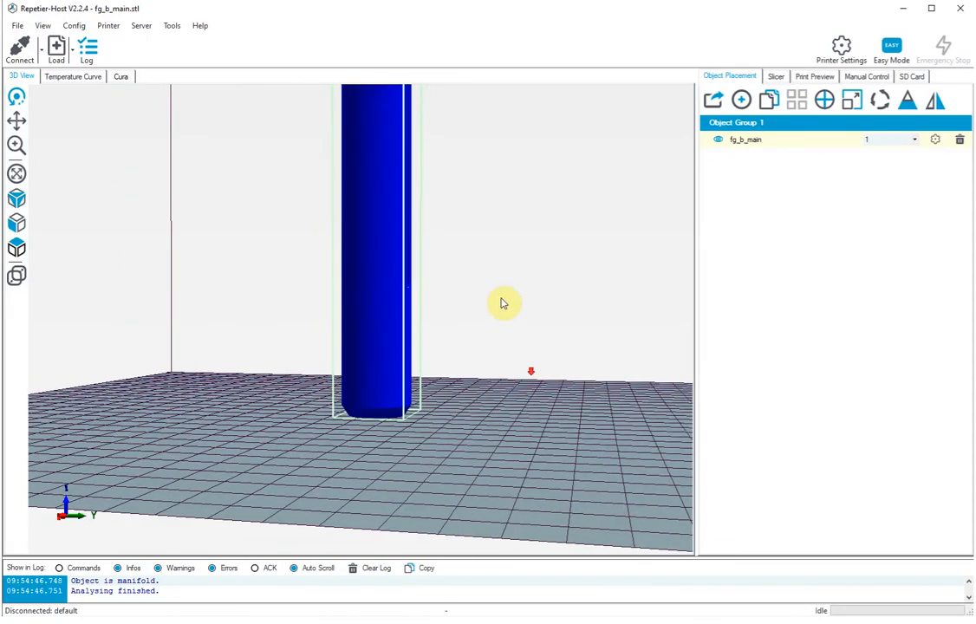
# Step: Orbit around the upright cylinder and bring up fg_b_main's Rotate Object controls
pyautogui.moveTo(504, 304); pyautogui.dragTo(327, 219)
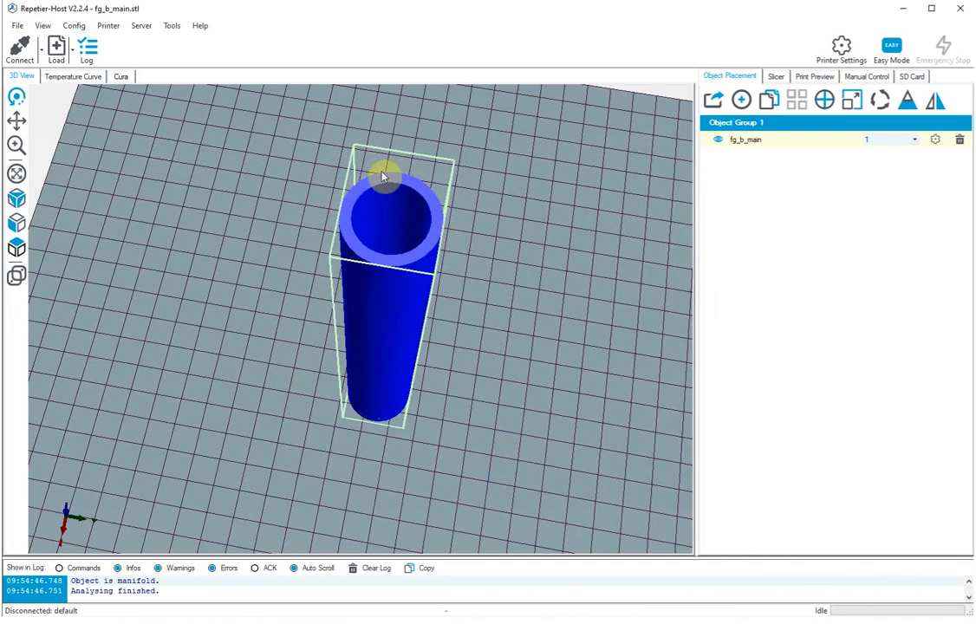
pyautogui.moveTo(381, 178); pyautogui.dragTo(460, 257)
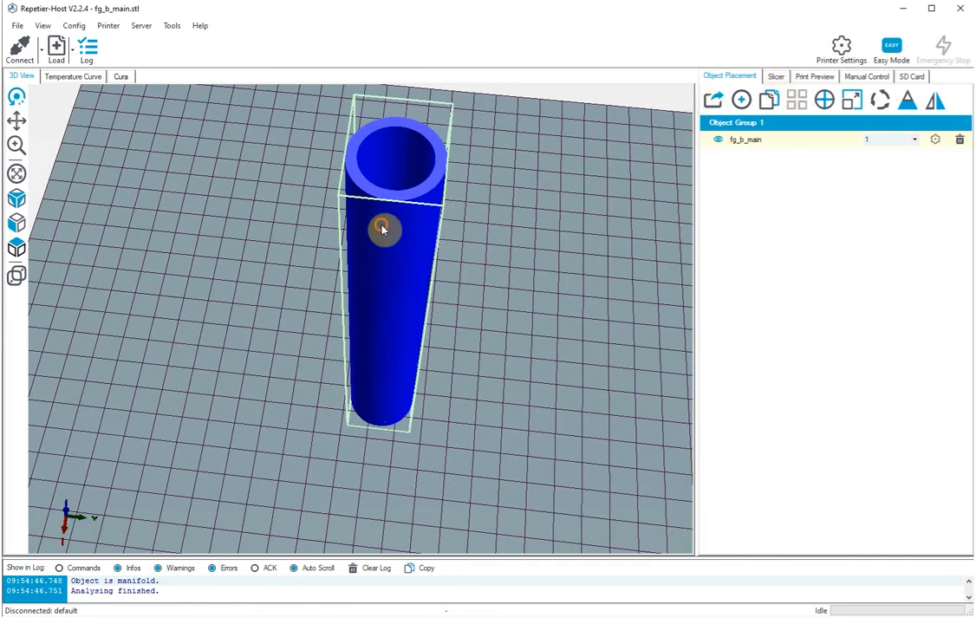
pyautogui.click(883, 103)
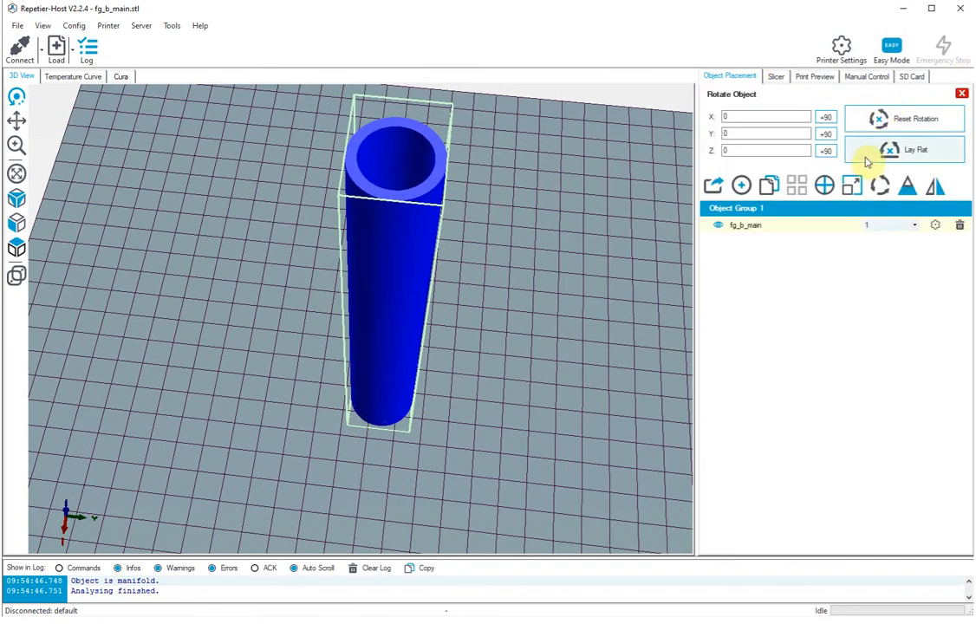
# Step: Turn fg_b_main 180° about Z with two +90 steps, then +90 about Y
pyautogui.click(826, 150)
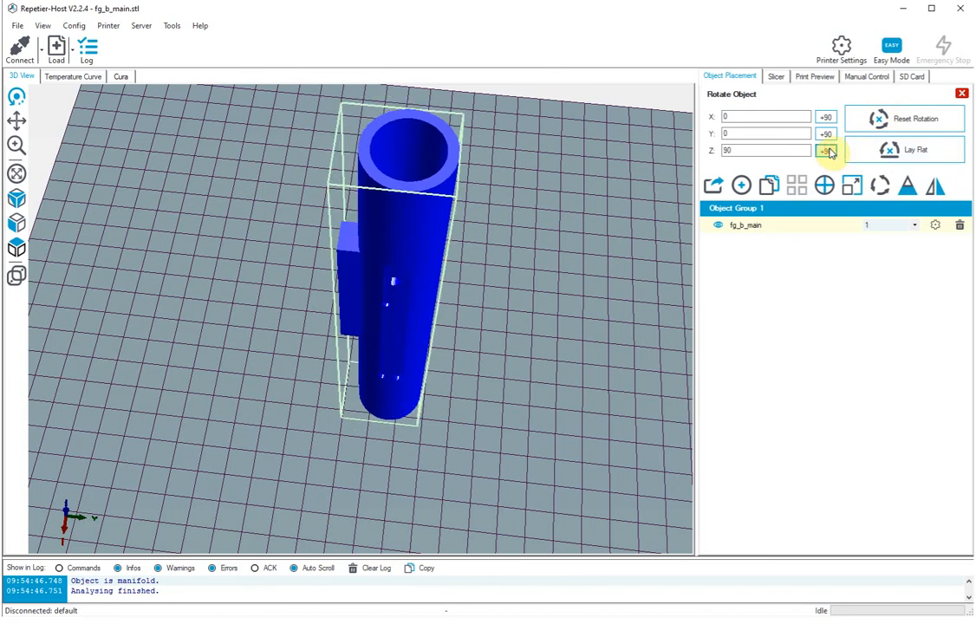
pyautogui.click(826, 149)
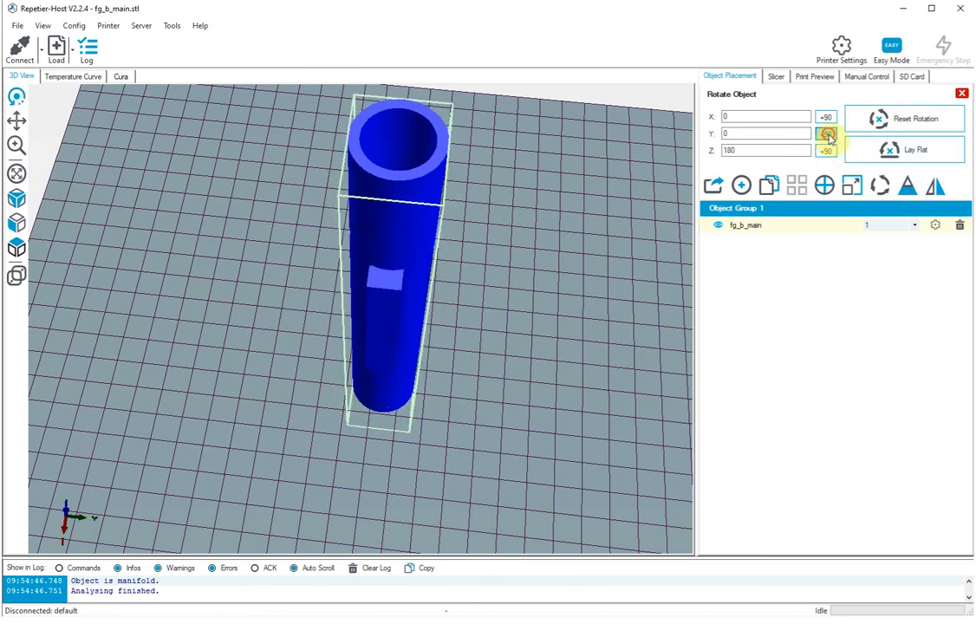
pyautogui.click(827, 134)
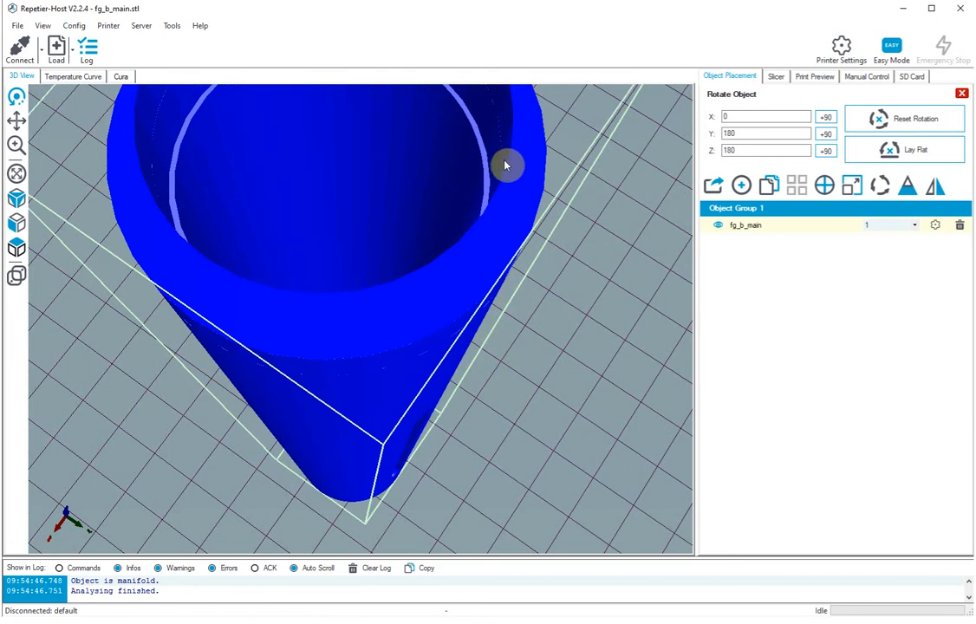
pyautogui.moveTo(514, 155)
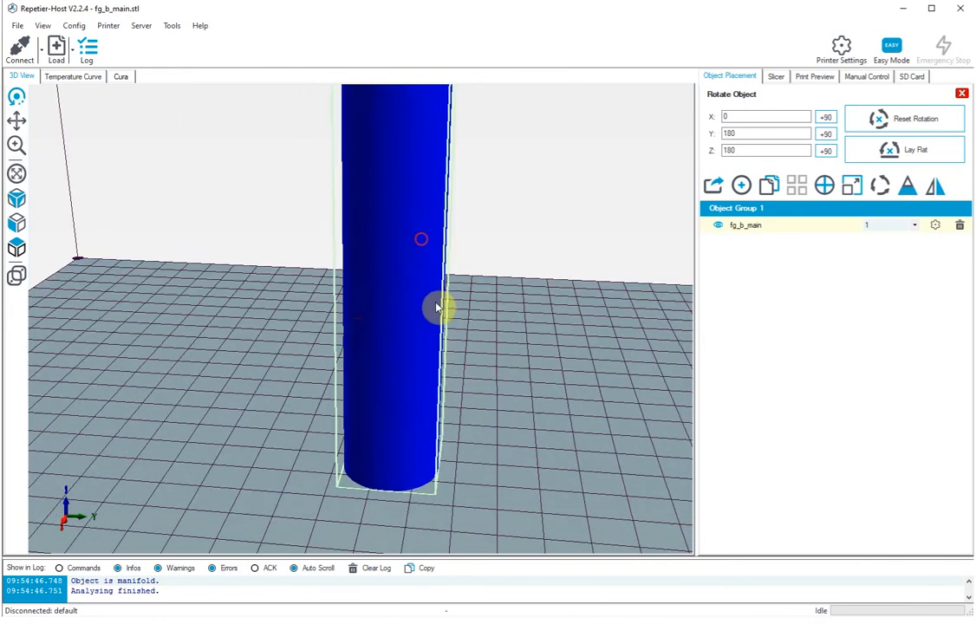
pyautogui.moveTo(437, 307); pyautogui.dragTo(381, 228)
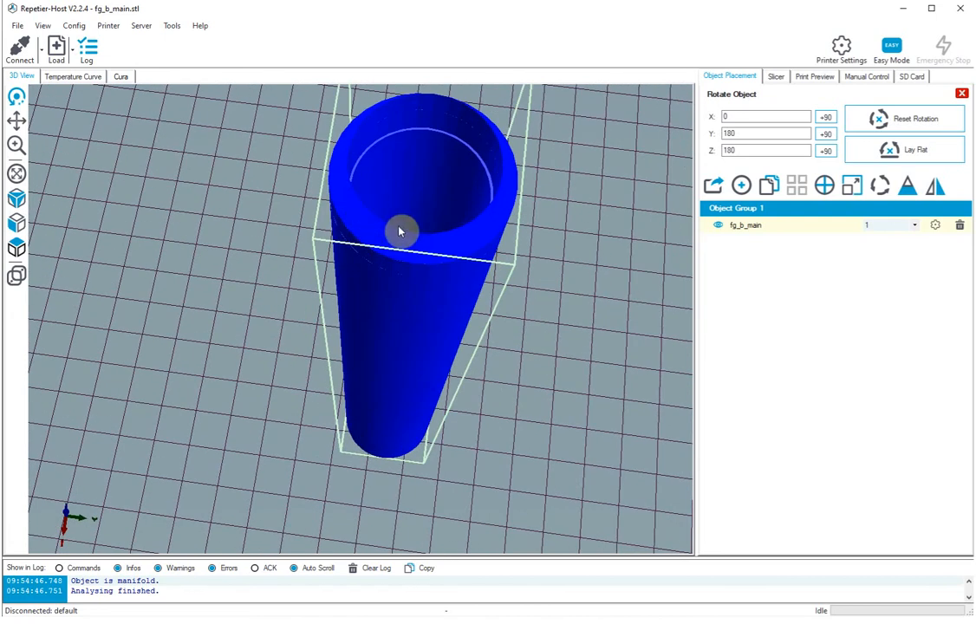
pyautogui.moveTo(400, 230); pyautogui.dragTo(413, 234)
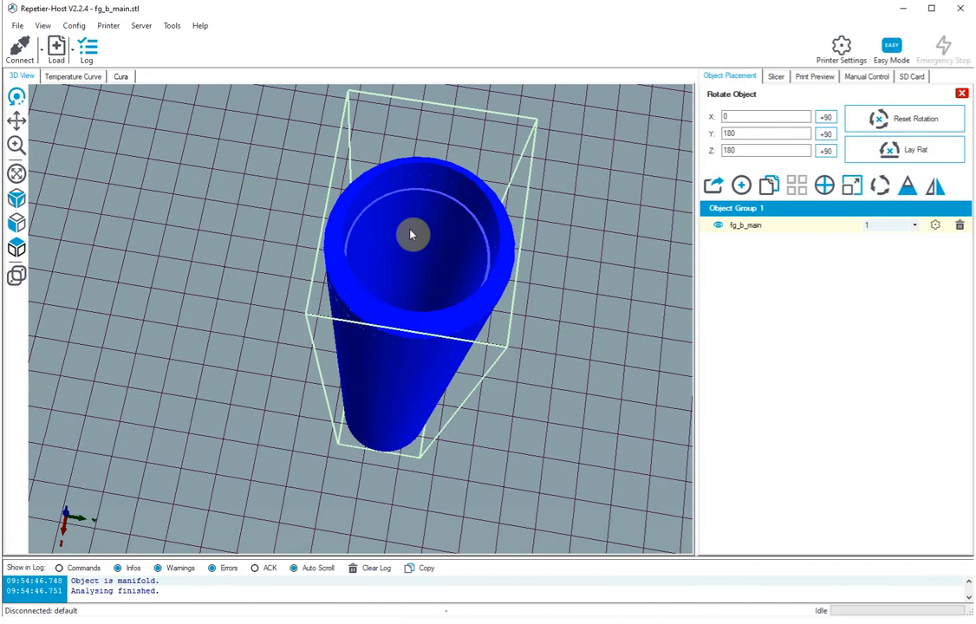
pyautogui.moveTo(456, 228)
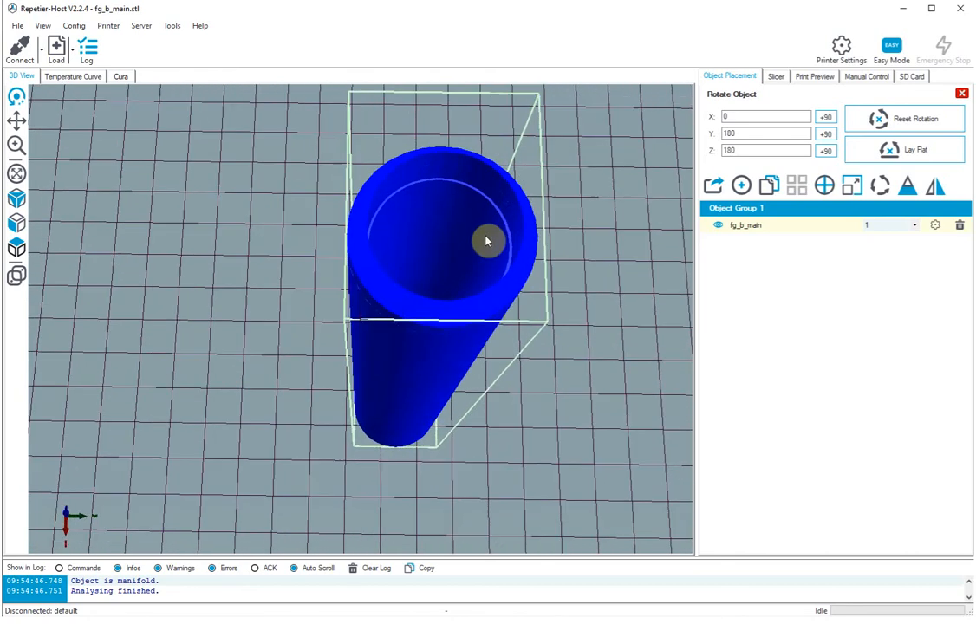
pyautogui.moveTo(485, 241); pyautogui.dragTo(429, 226)
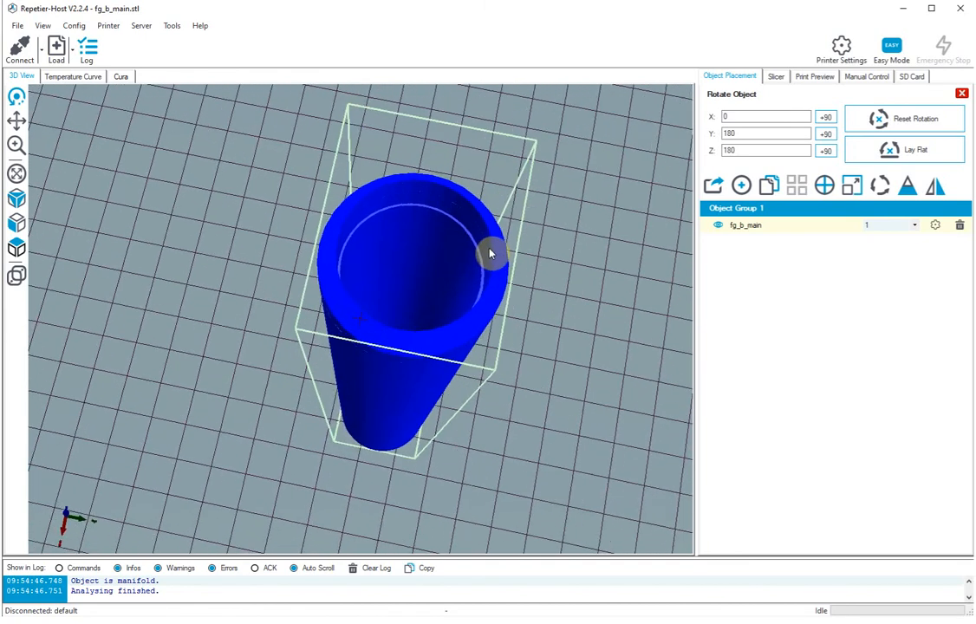
pyautogui.moveTo(490, 253); pyautogui.dragTo(516, 242)
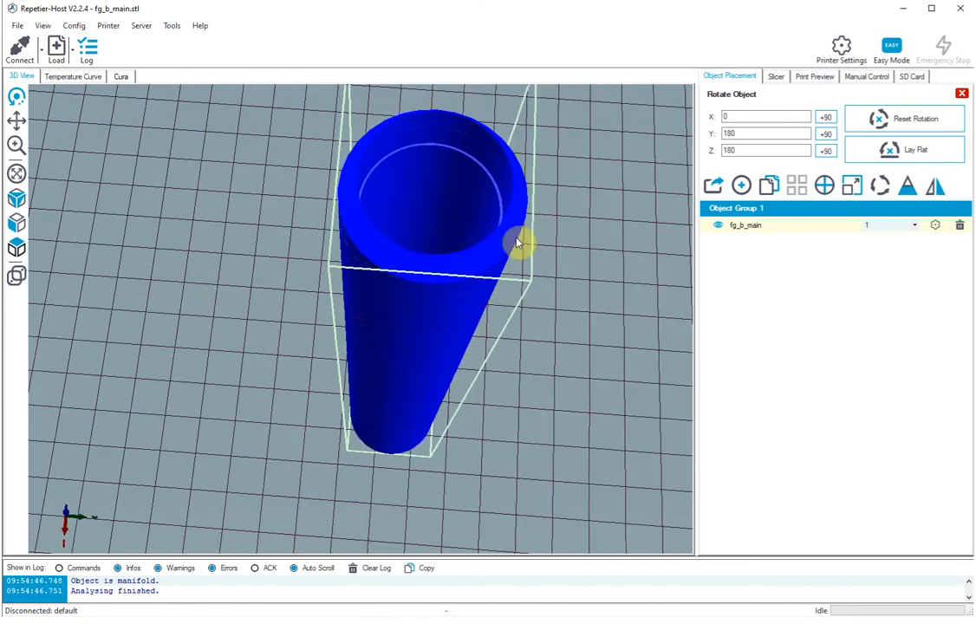